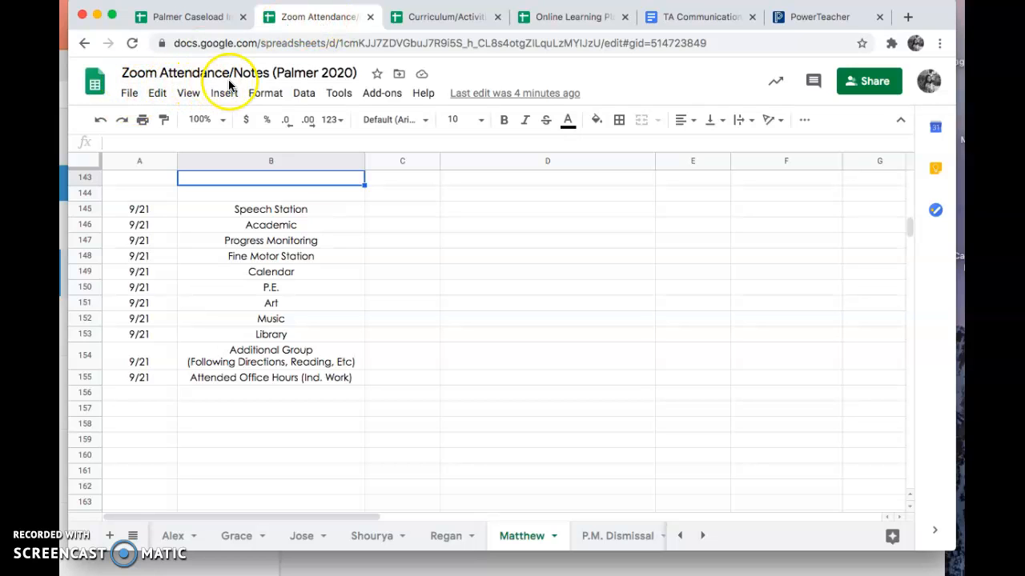
pyautogui.moveTo(692, 467)
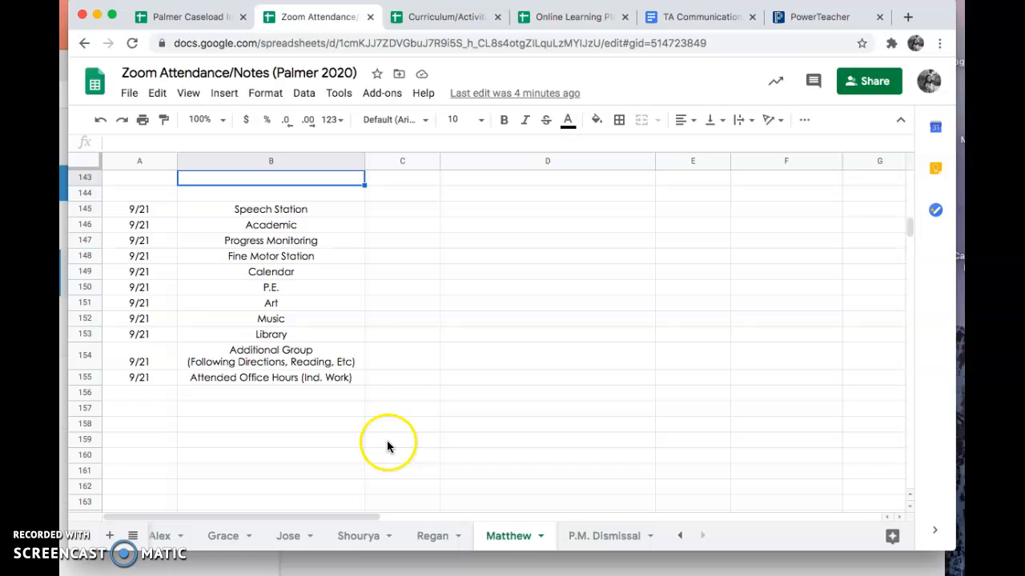
# Move from Matthew's tab through Regan's to Shourya's tab showing the 9/21 block.
pyautogui.click(433, 535)
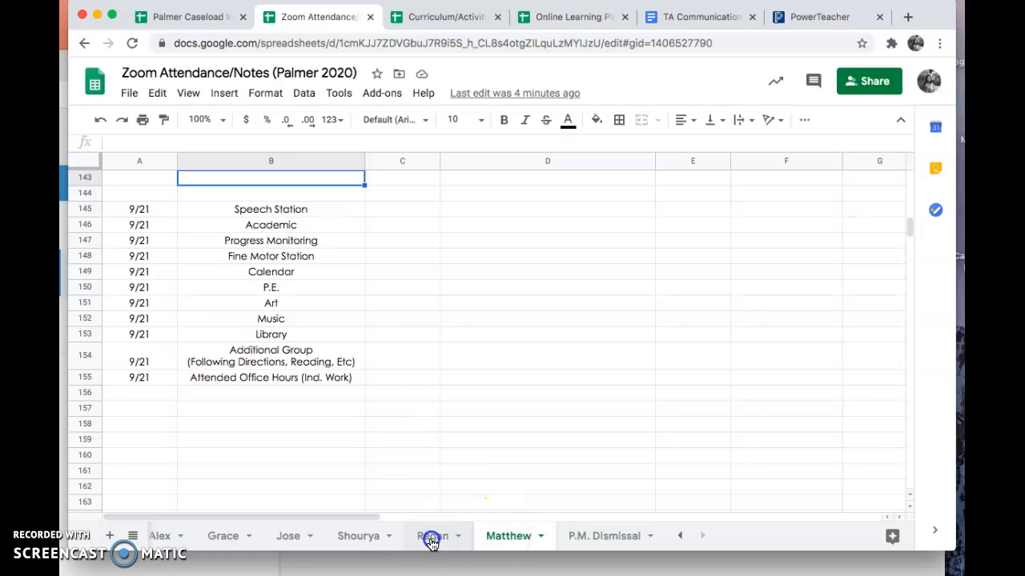
pyautogui.click(359, 535)
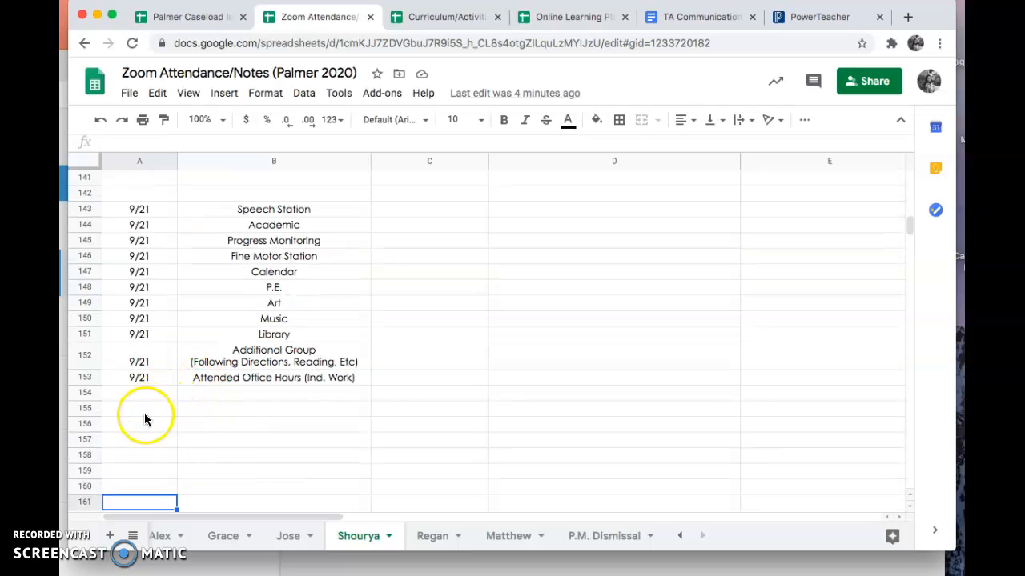
pyautogui.moveTo(311, 227)
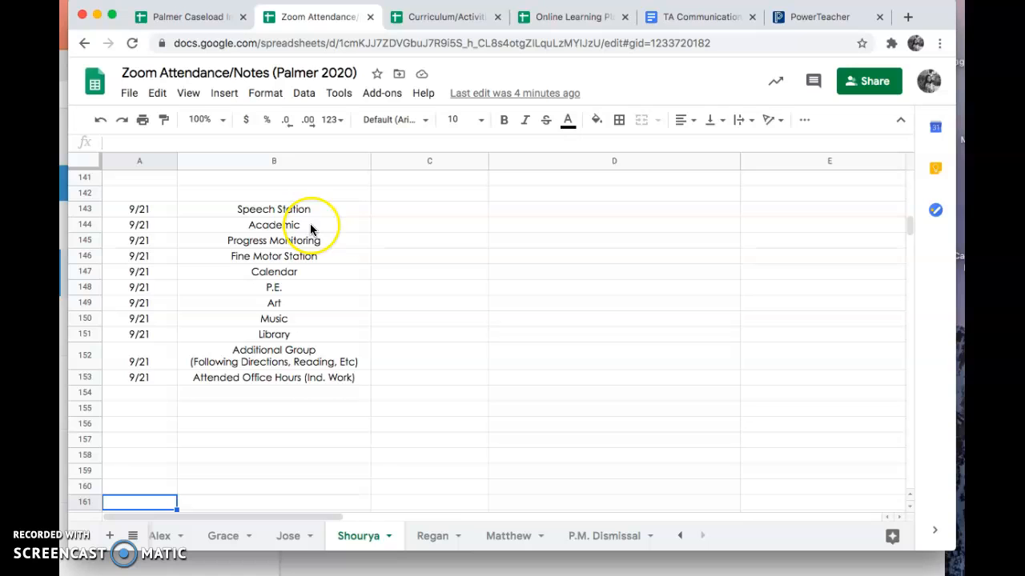
pyautogui.moveTo(244, 213)
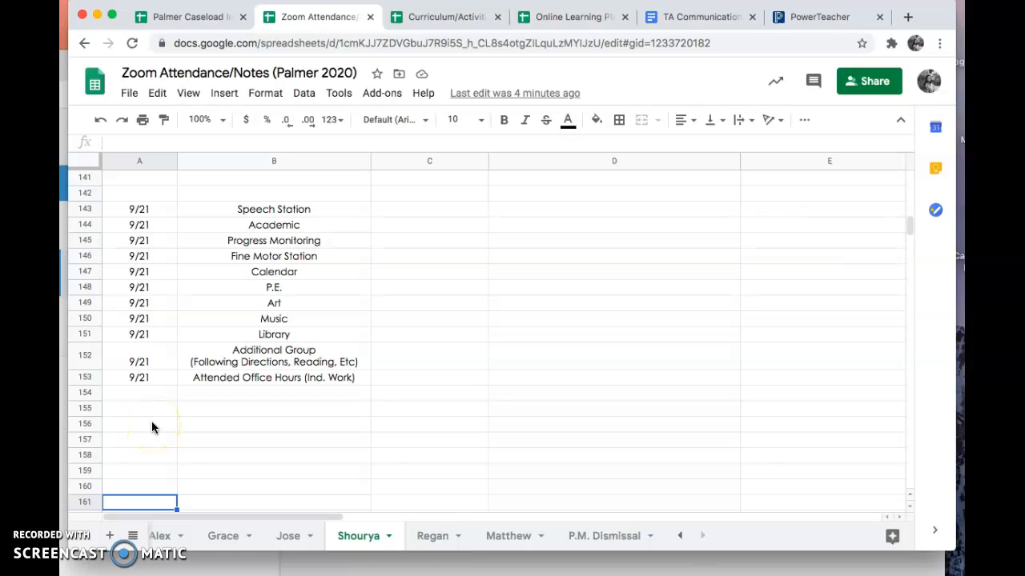
# Paste a copy of the 9/21 block (A143:B153) at A156 below the original.
pyautogui.click(139, 208)
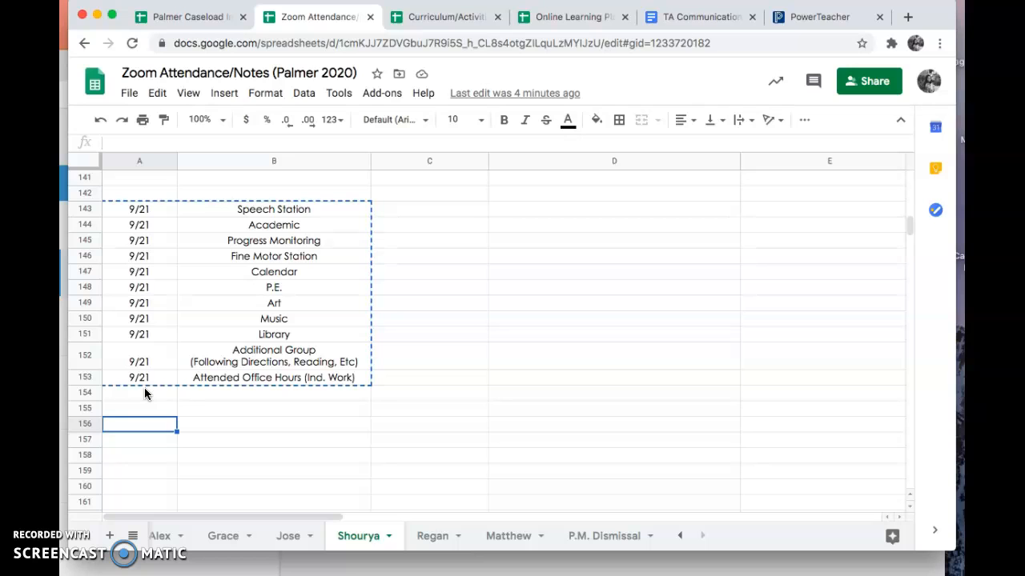
pyautogui.press('cmd+v')
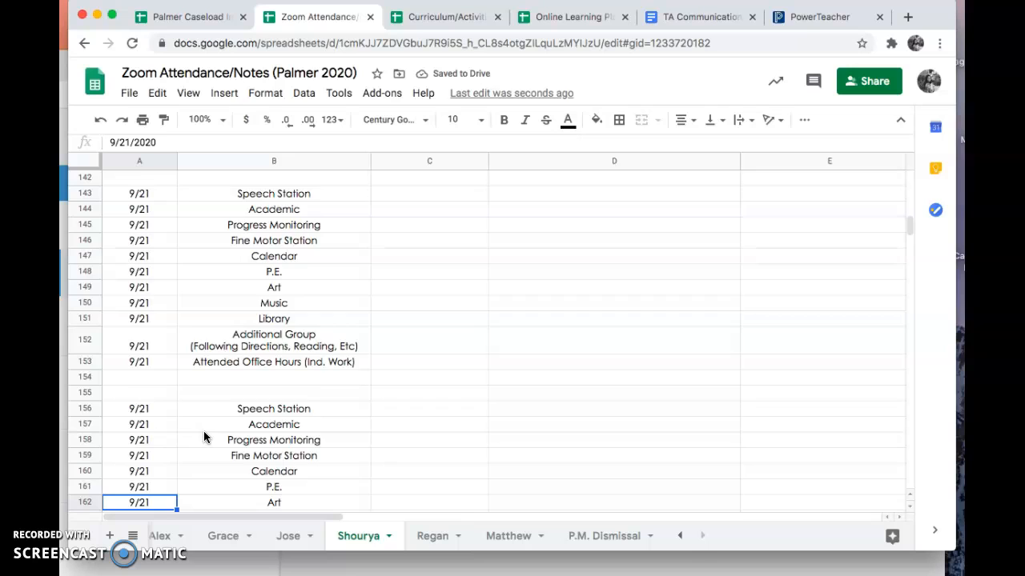
pyautogui.scroll(-3)
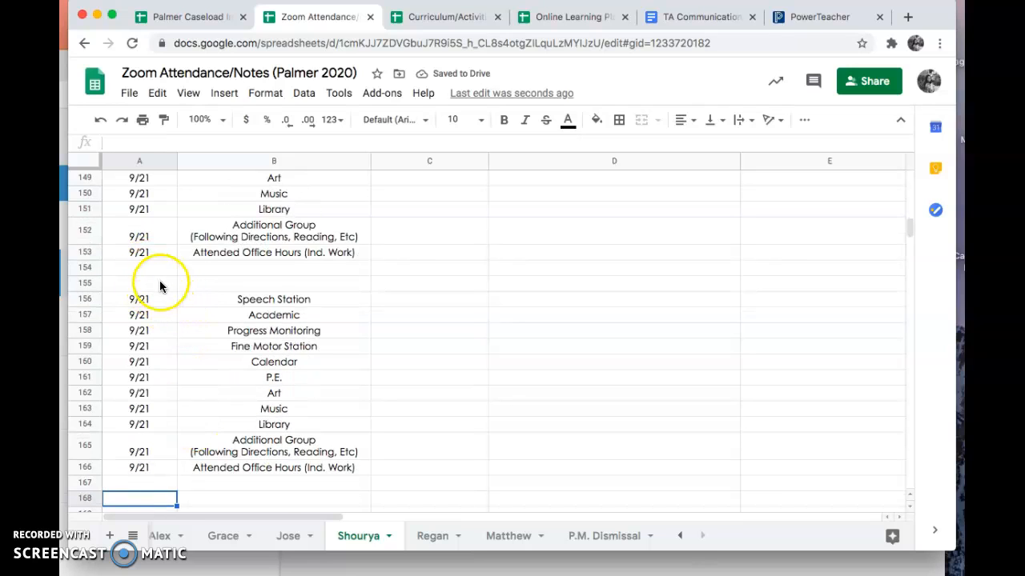
pyautogui.click(140, 253)
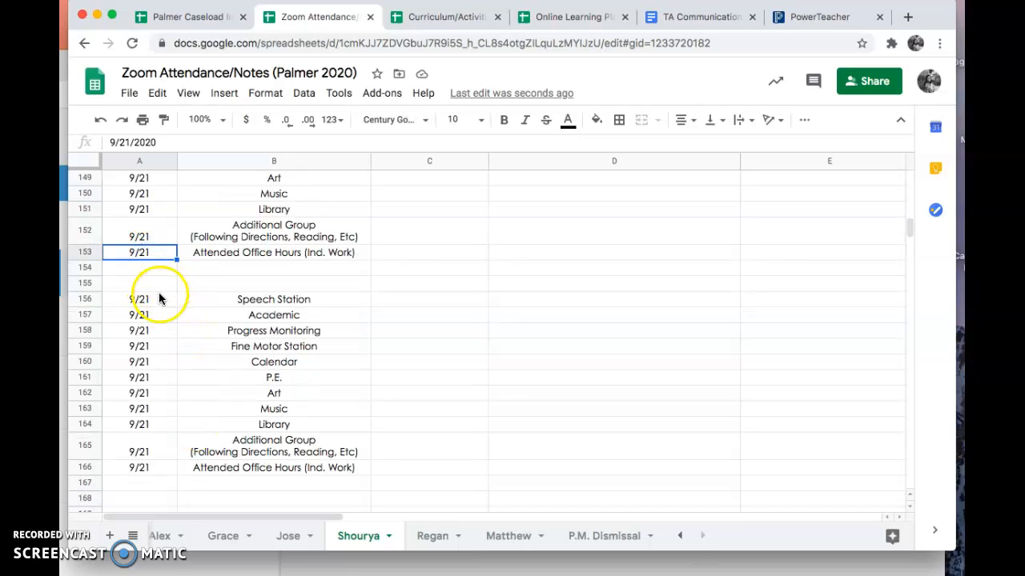
# Date the duplicated block 9/22 from A156 down to A166 and copy A156:B166.
pyautogui.click(140, 299)
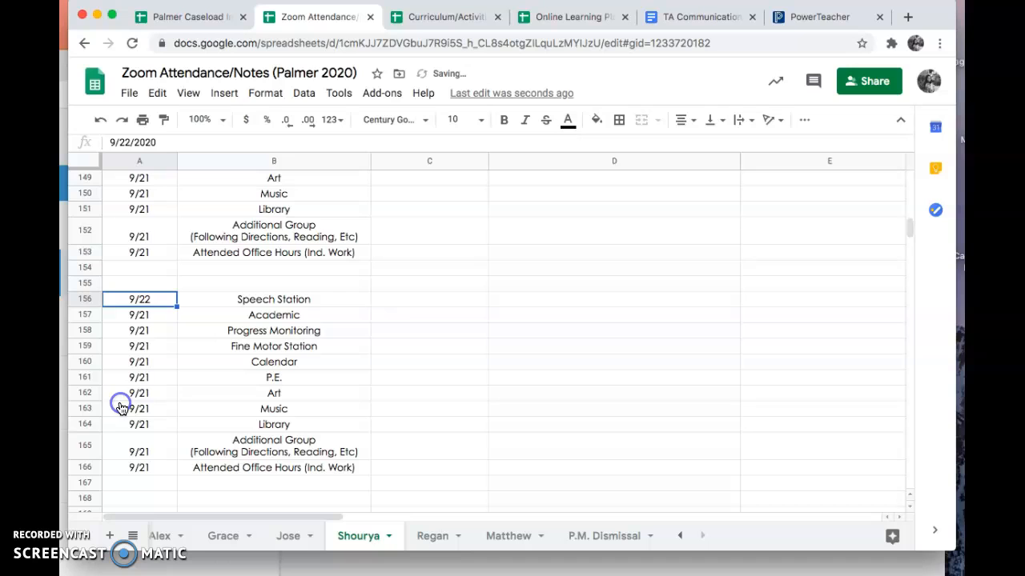
pyautogui.click(139, 313)
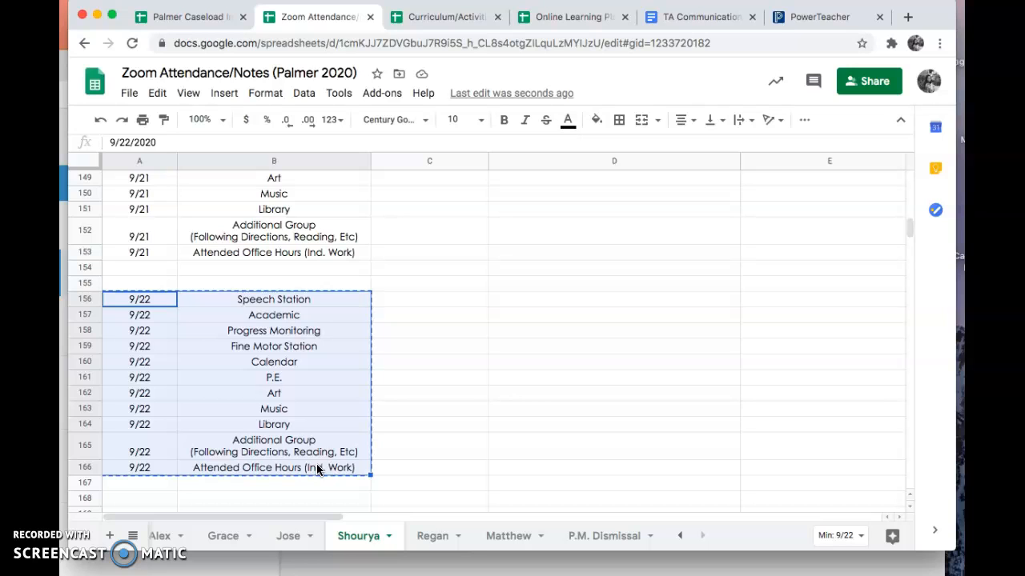
# Paste the 9/22 block below the 9/21 entries on Jose's, Grace's and Matthew's tabs.
pyautogui.click(288, 535)
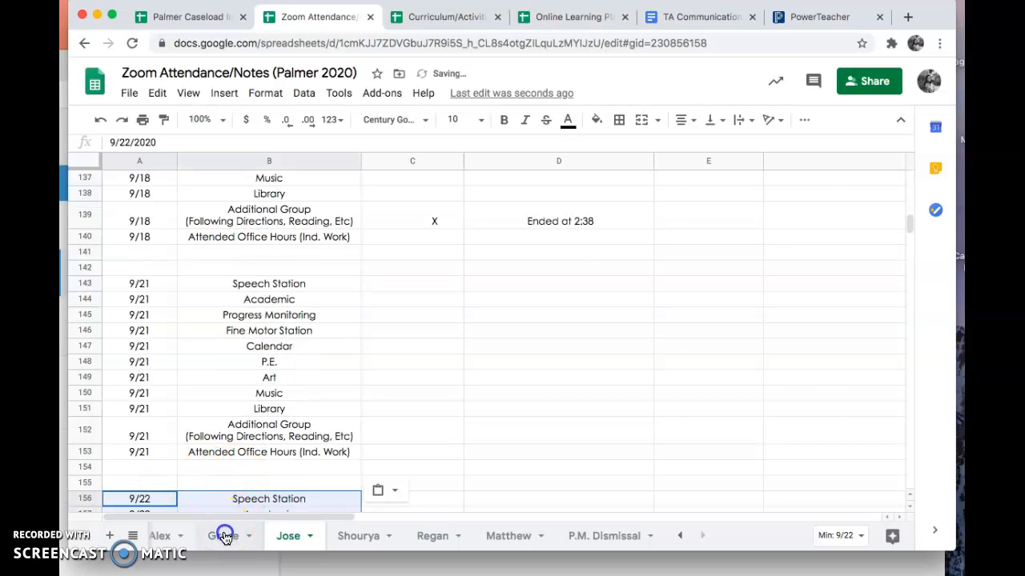
pyautogui.click(225, 535)
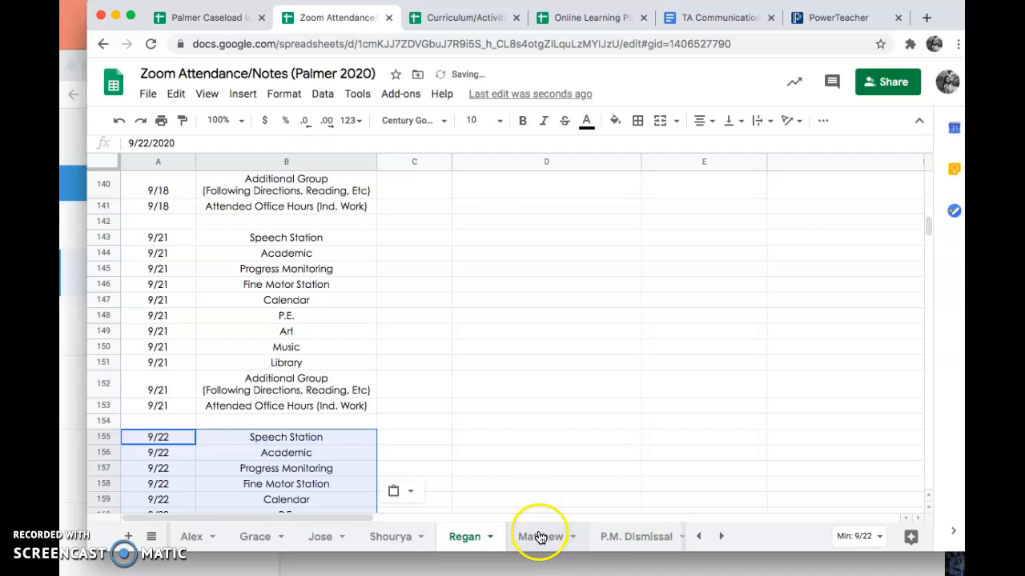
pyautogui.click(541, 536)
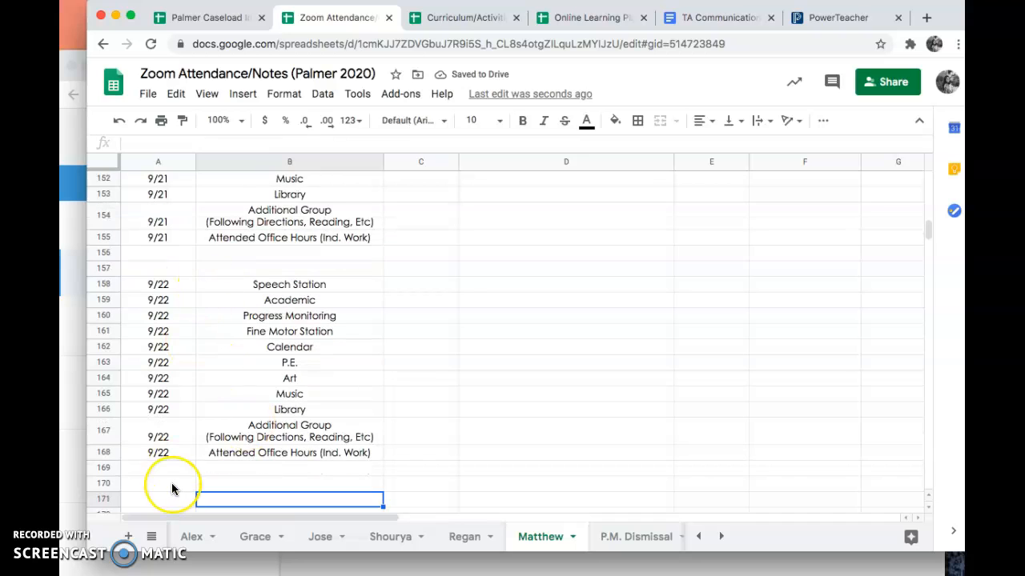
# Paste a new block at A171 on Matthew's tab and date every row 9/23.
pyautogui.click(157, 489)
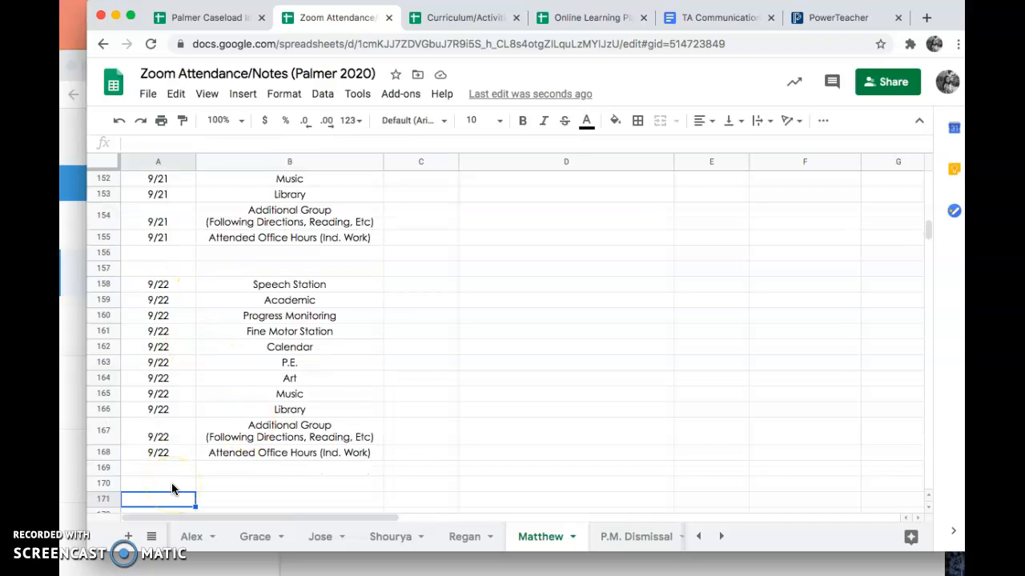
pyautogui.click(157, 499)
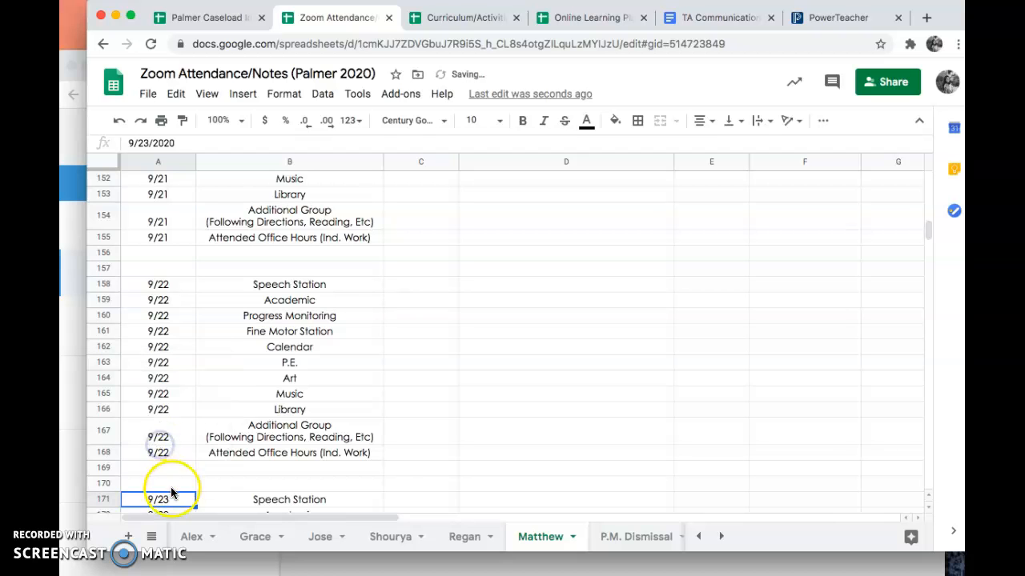
pyautogui.scroll(-3)
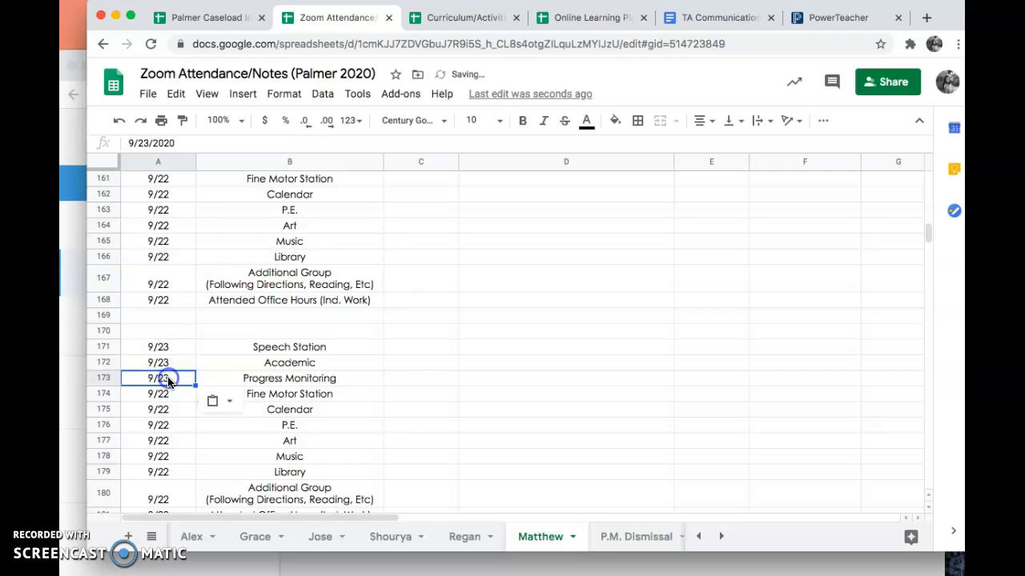
pyautogui.click(157, 426)
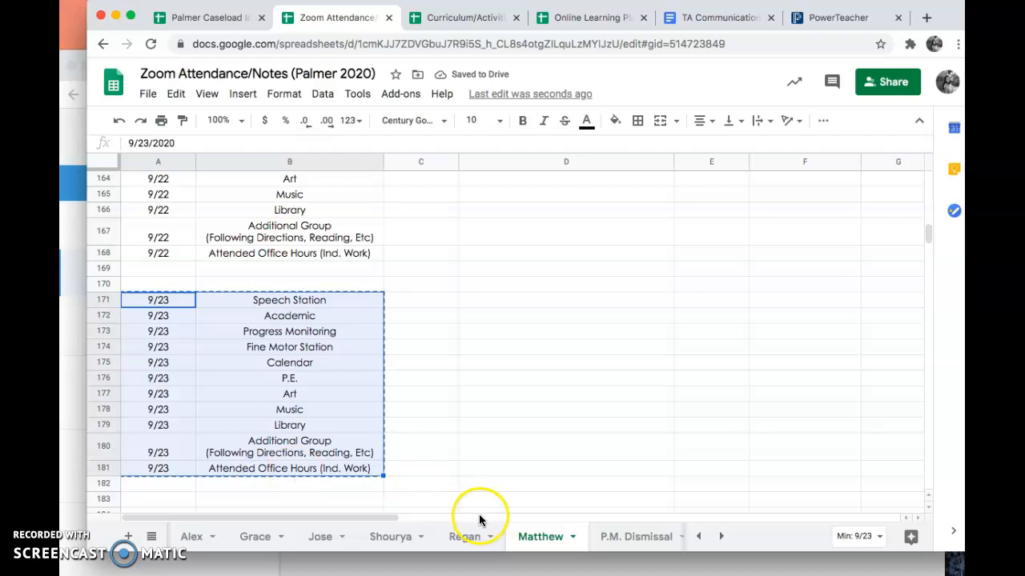
# Copy the 9/23 block and bring up Regan's tab below its last block.
pyautogui.click(465, 536)
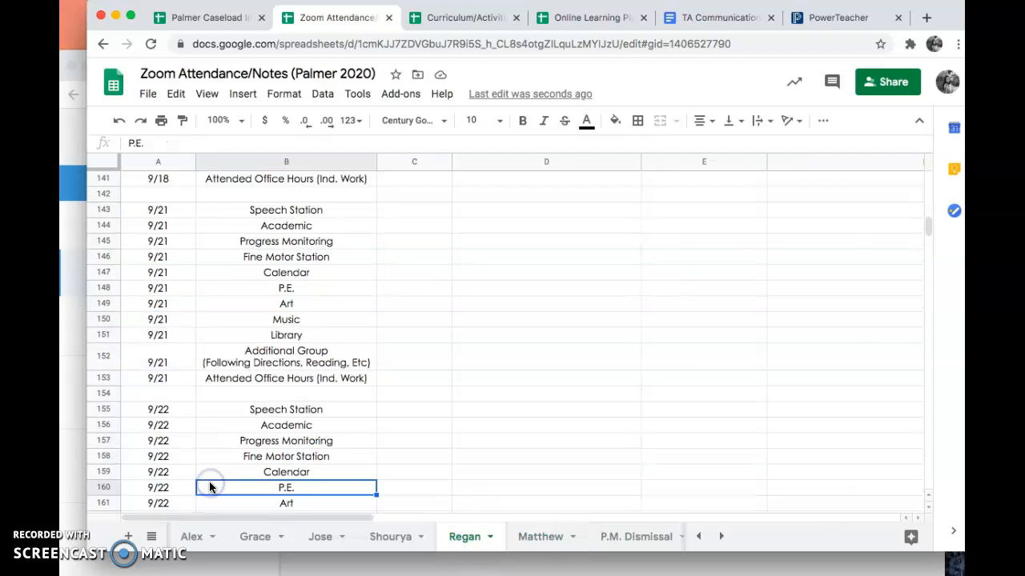
pyautogui.scroll(-3)
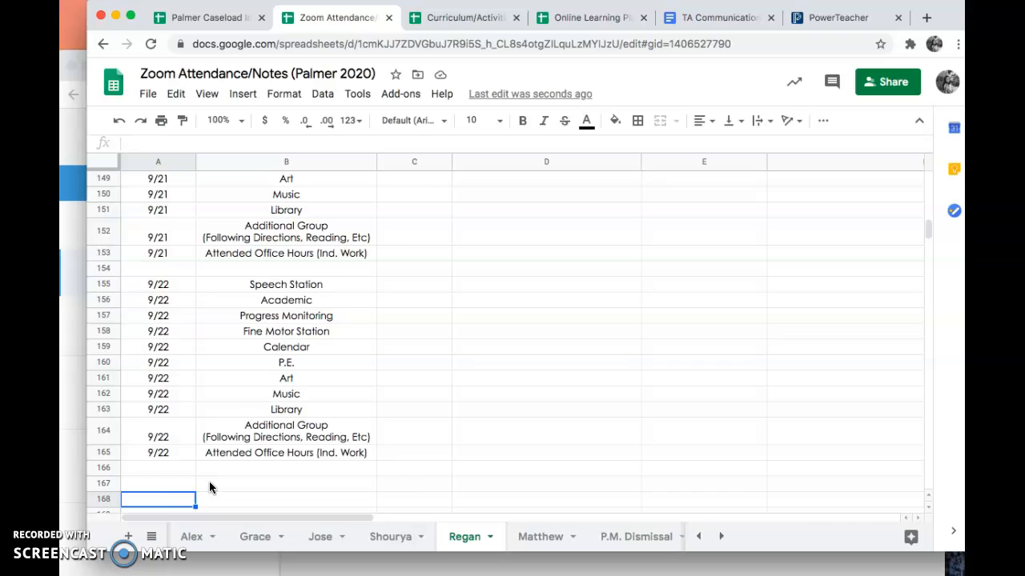